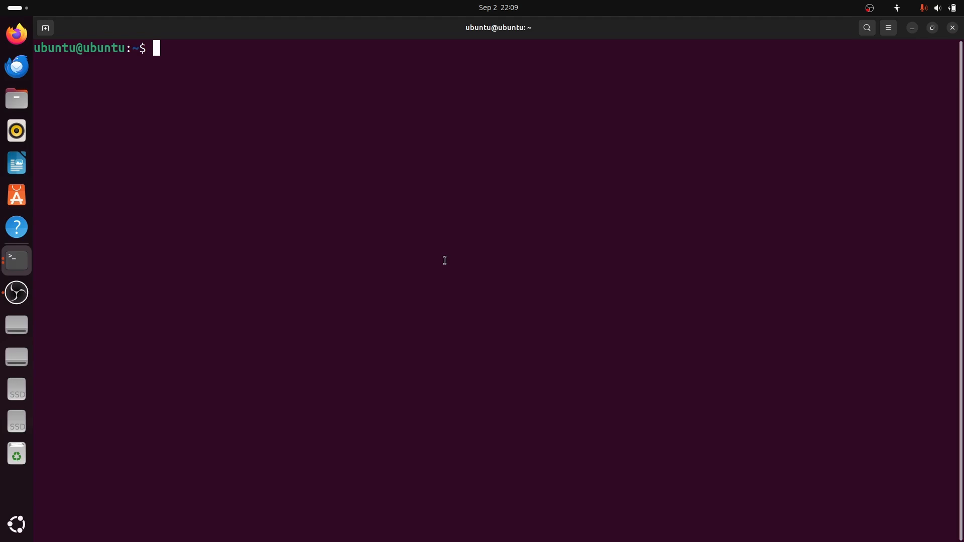
Run 'ip link show' to list interfaces: loopback, a disconnected wired adapter, and wlp2s0 down.
type("ip link show")
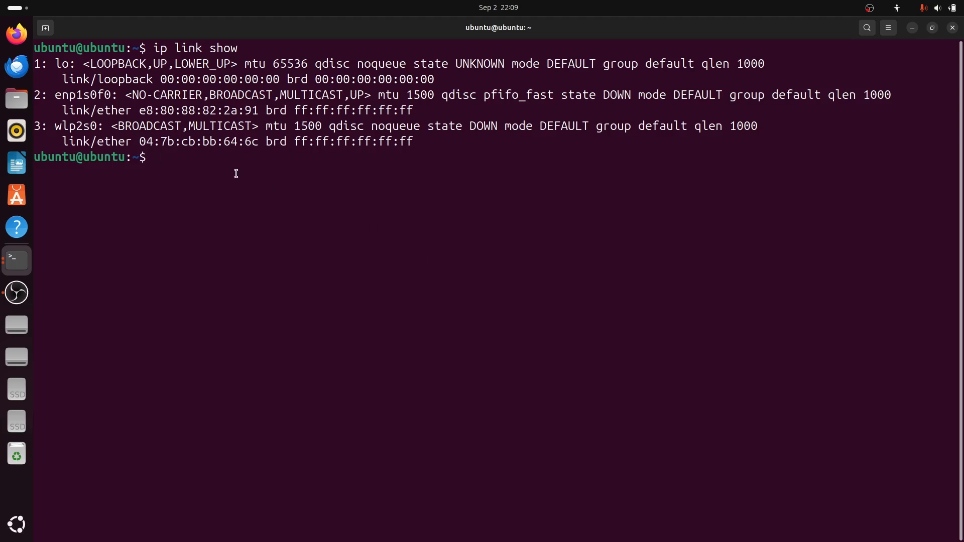
Run iwconfig to show wlp2s0 in managed mode, unassociated, with transmit power off.
double_click(75, 126)
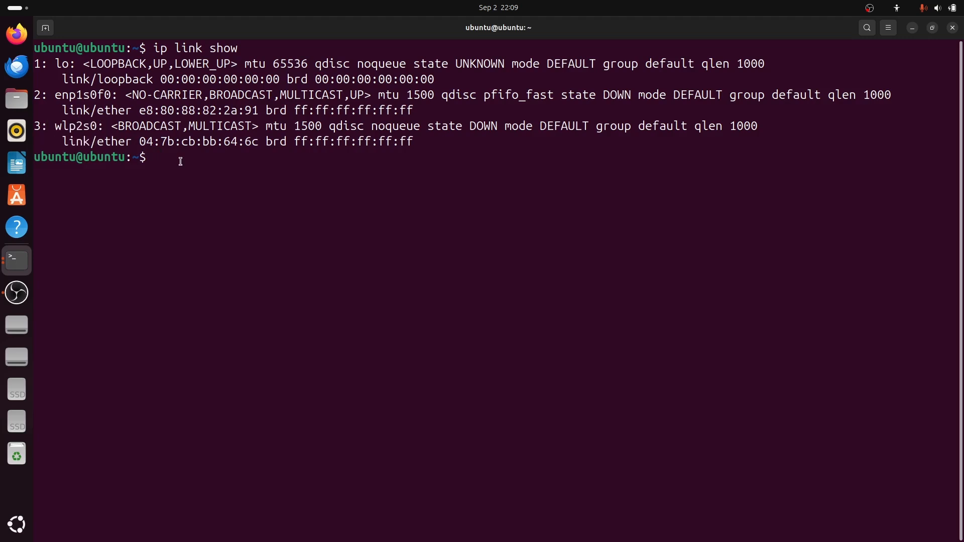
type("iwconfig")
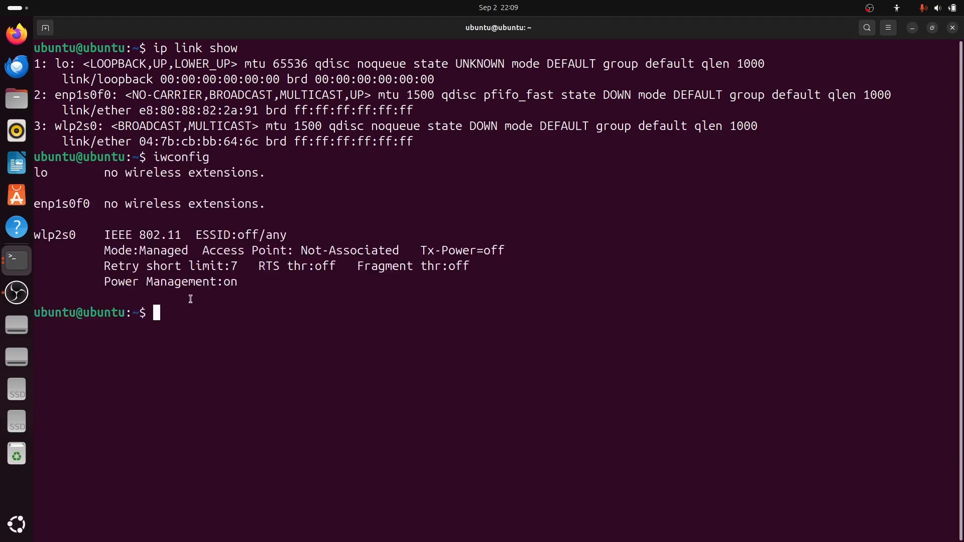
mouse_move(200, 337)
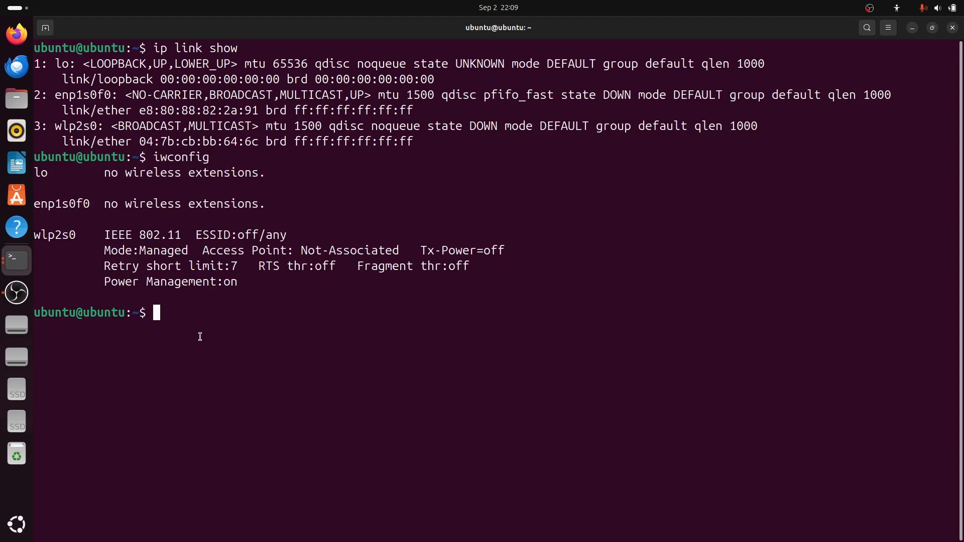
type("su")
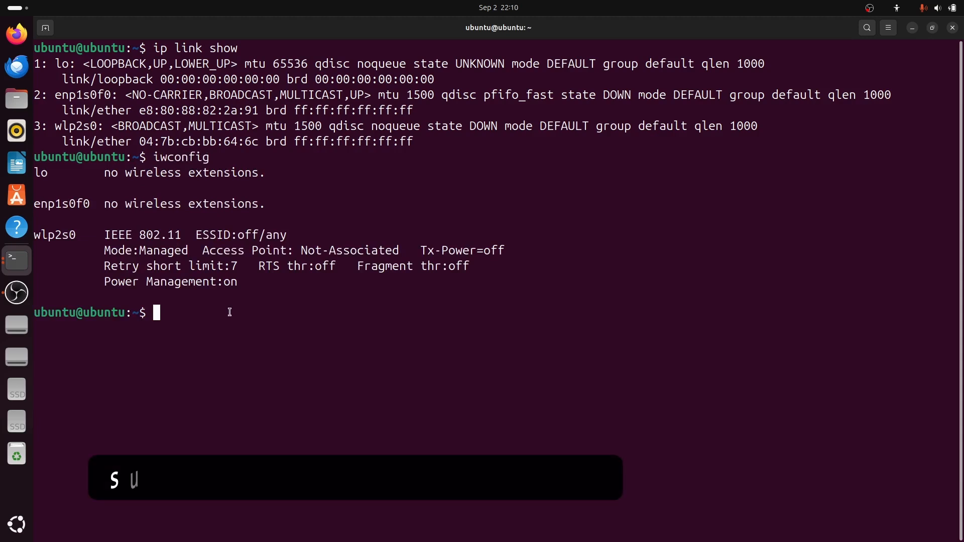
Run 'sudo lshw -C network | more', mark the Qualcomm QCNFA765 as disabled, and clear the screen.
type("sudo lshw -C")
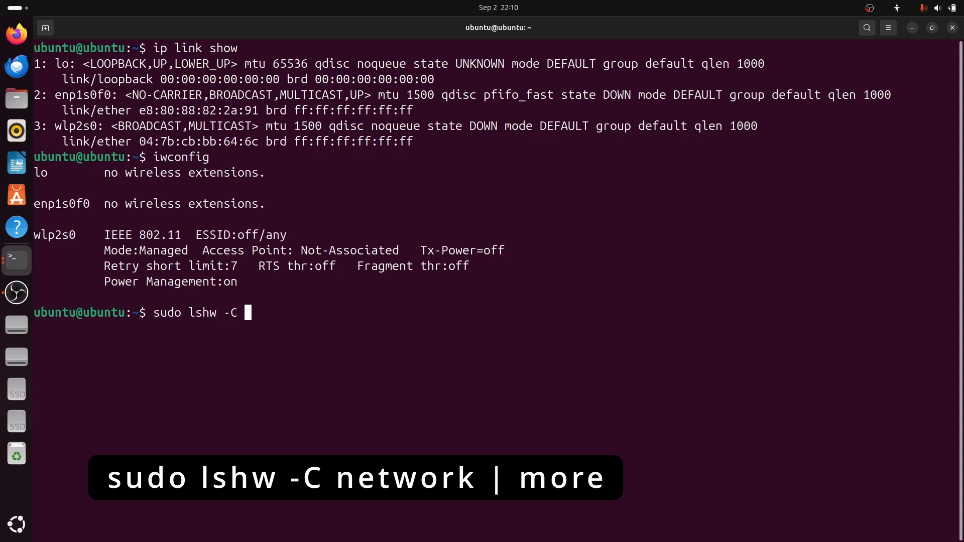
type("network")
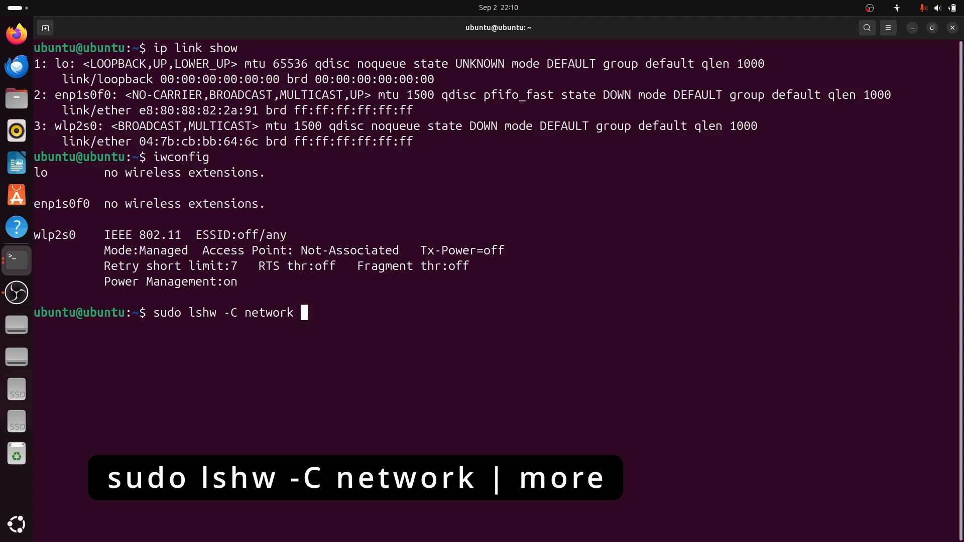
type("| m")
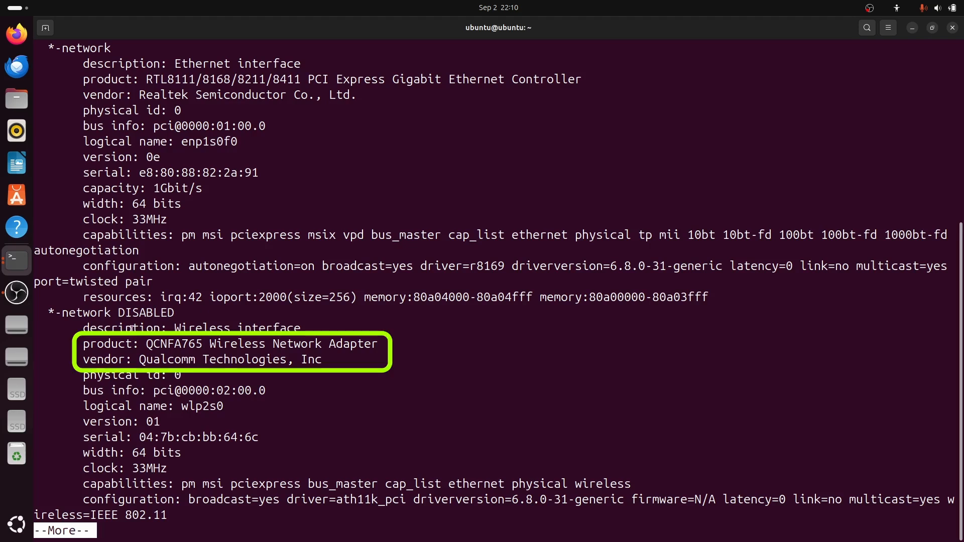
mouse_move(172, 64)
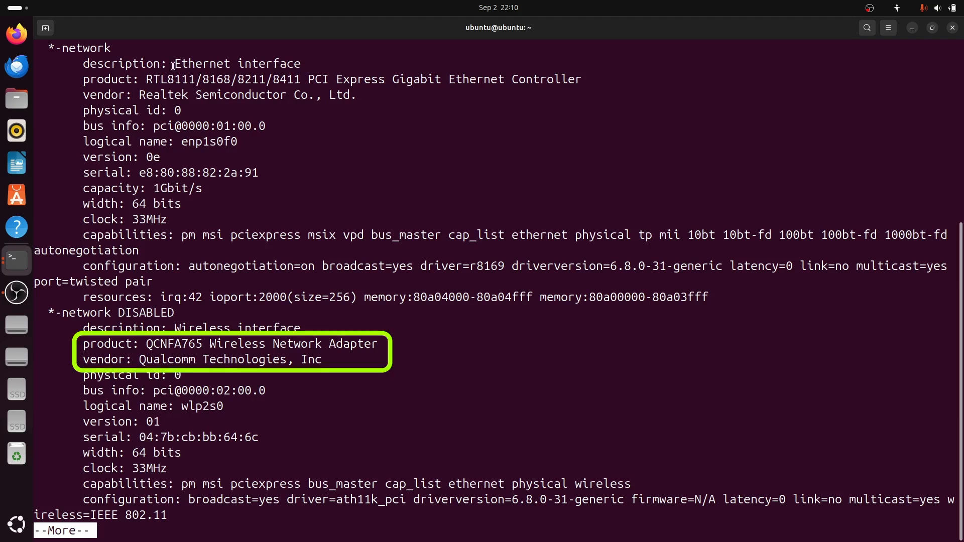
double_click(117, 313)
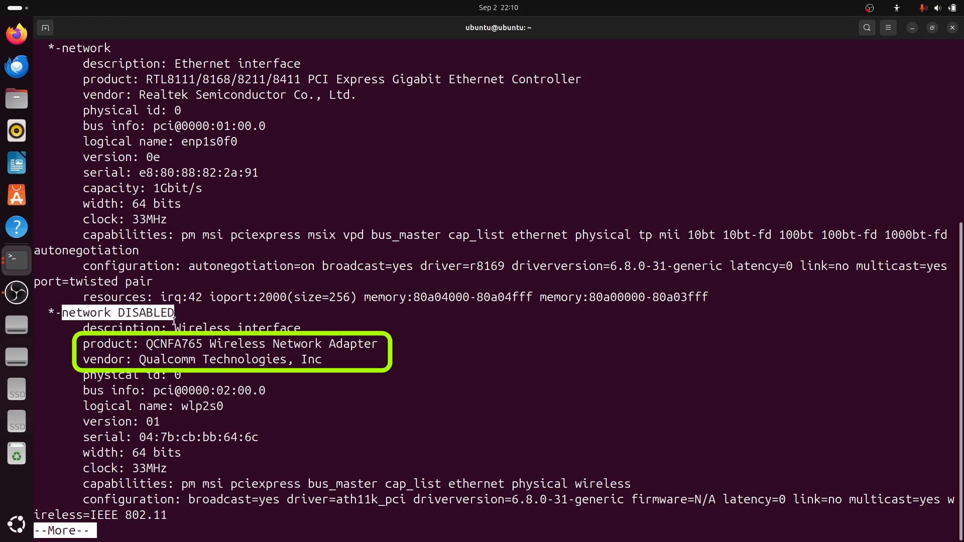
type("ls")
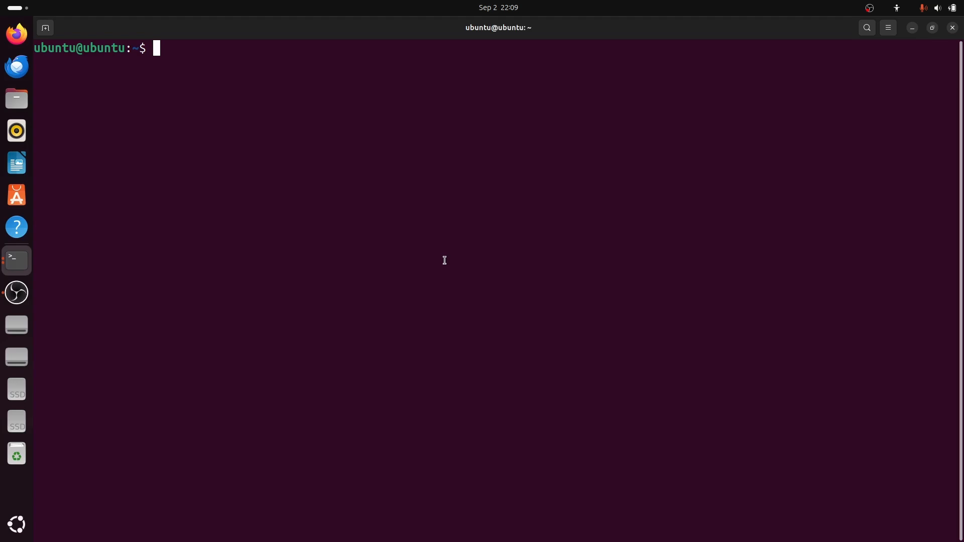
Run 'sudo systemctl status NetworkManager' and mark its 'active' running status.
type("sudo systemctl st")
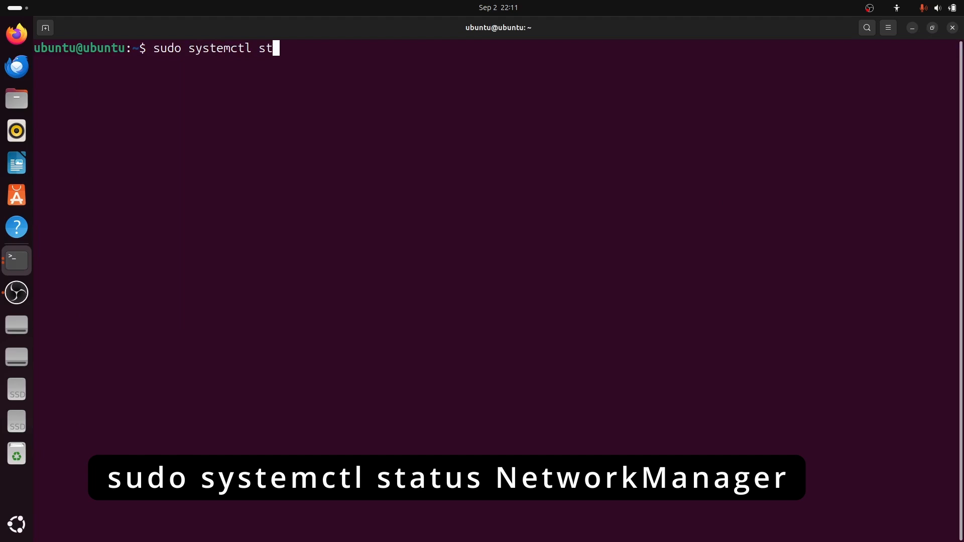
type("atus NetworkManager")
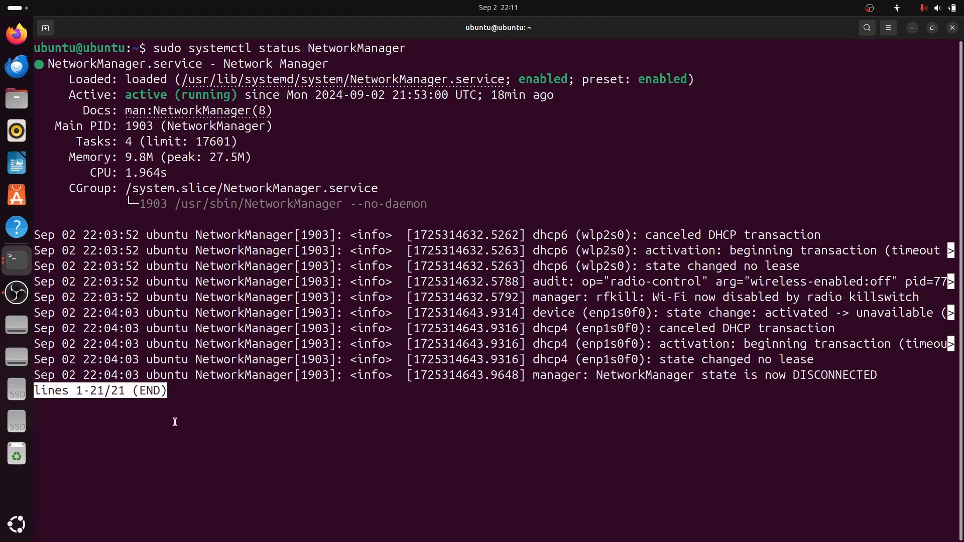
double_click(145, 95)
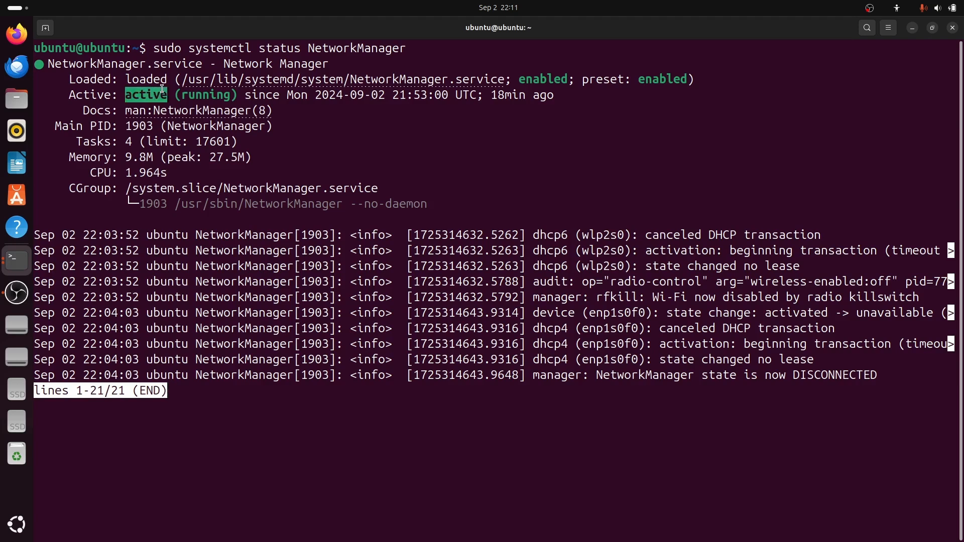
mouse_move(719, 424)
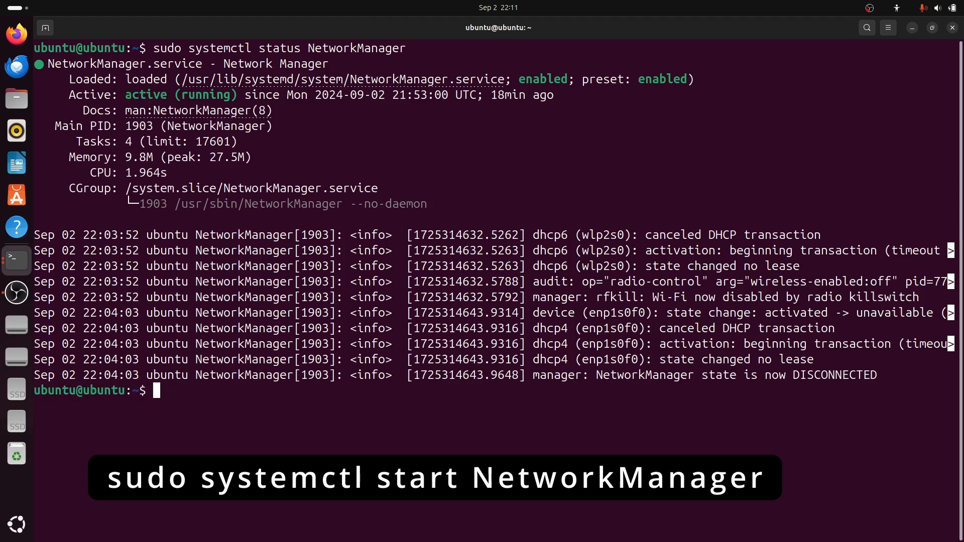
Check 'nmcli device status', set wlp2s0 managed yes, and run 'nmcli radio wifi on'.
type("nmcli")
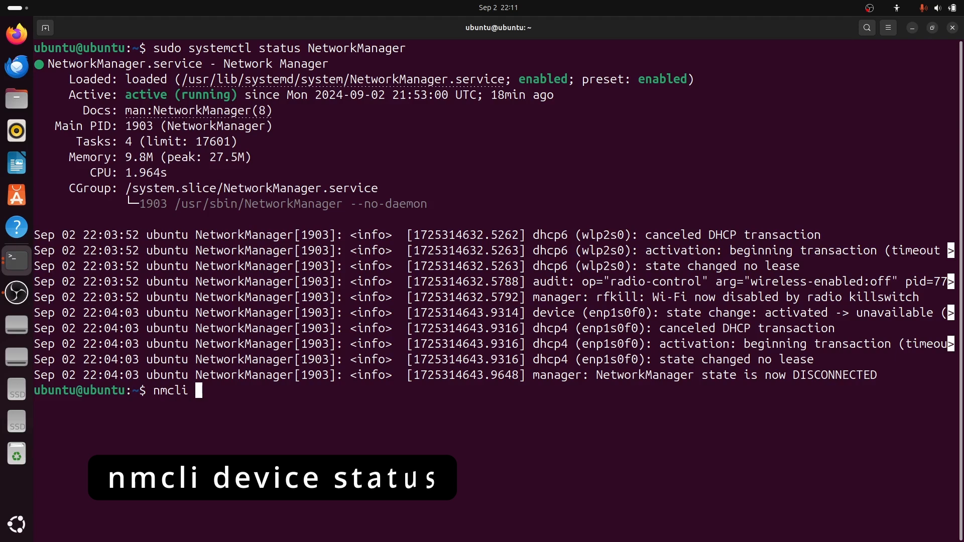
type("device status")
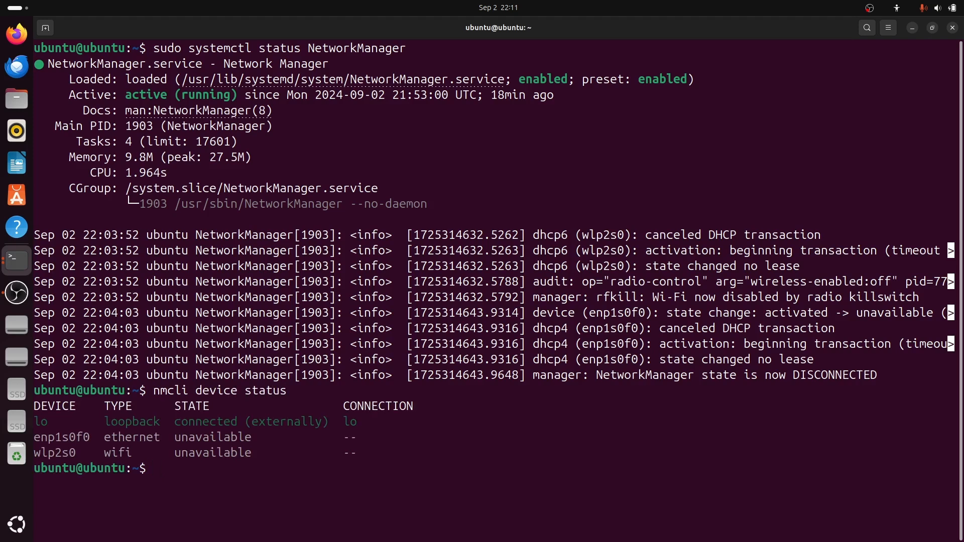
type("nmcli d")
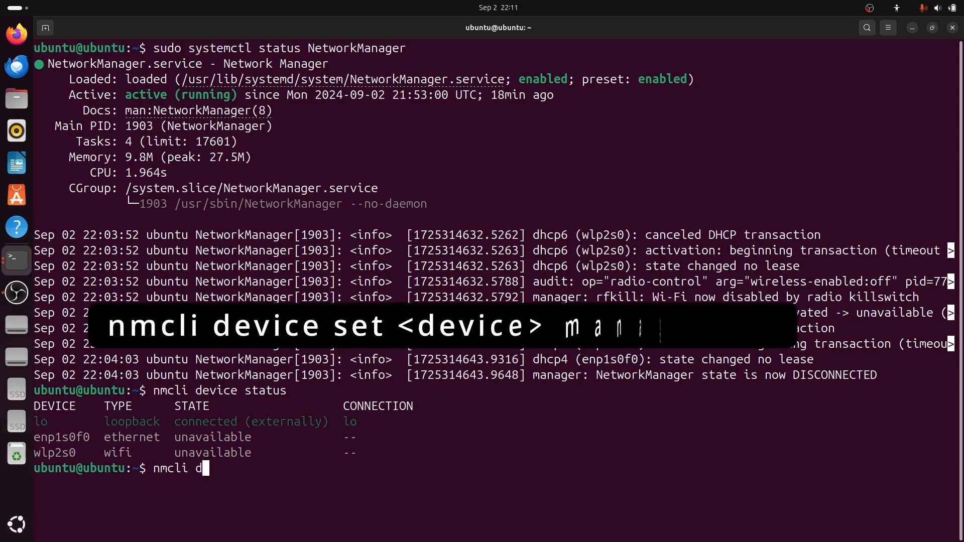
type("evice set wlp2")
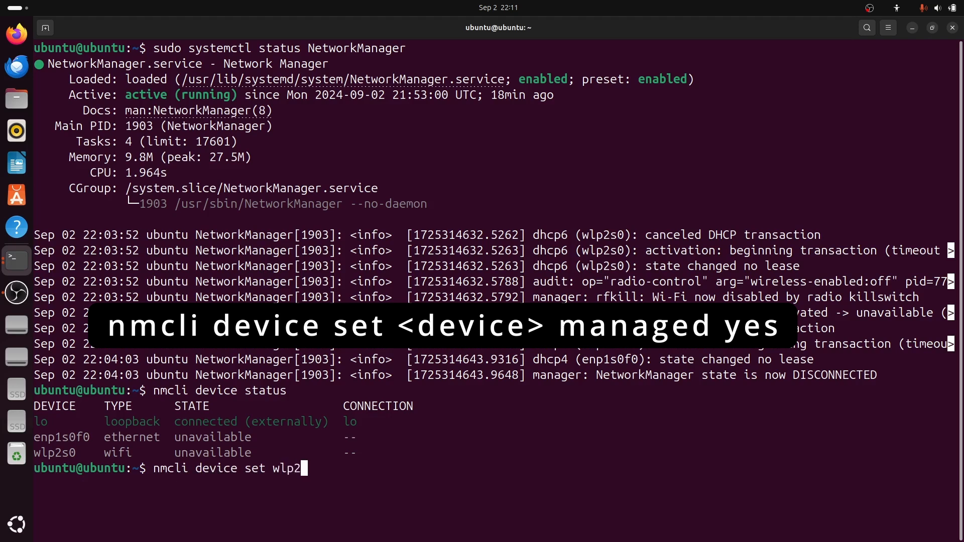
type("s0 managed yes")
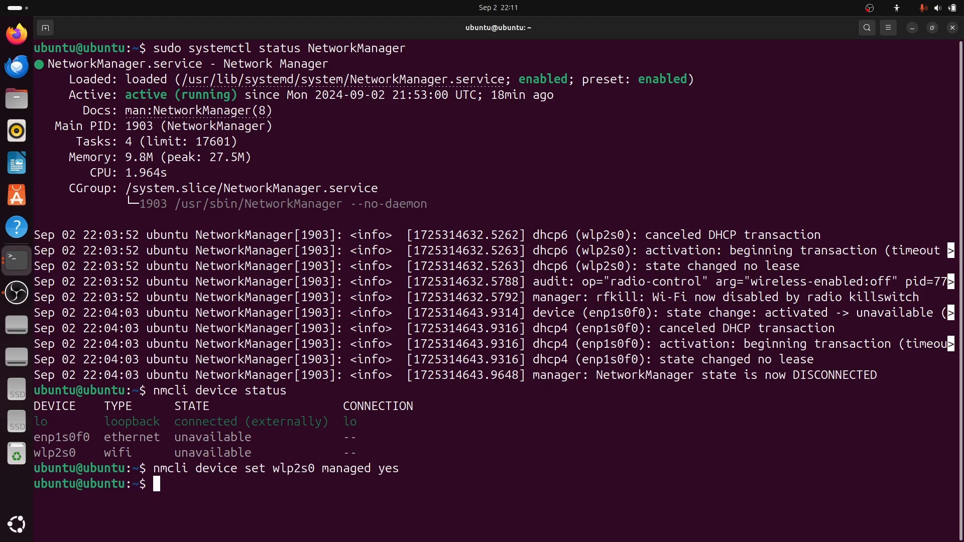
type("nmcli r")
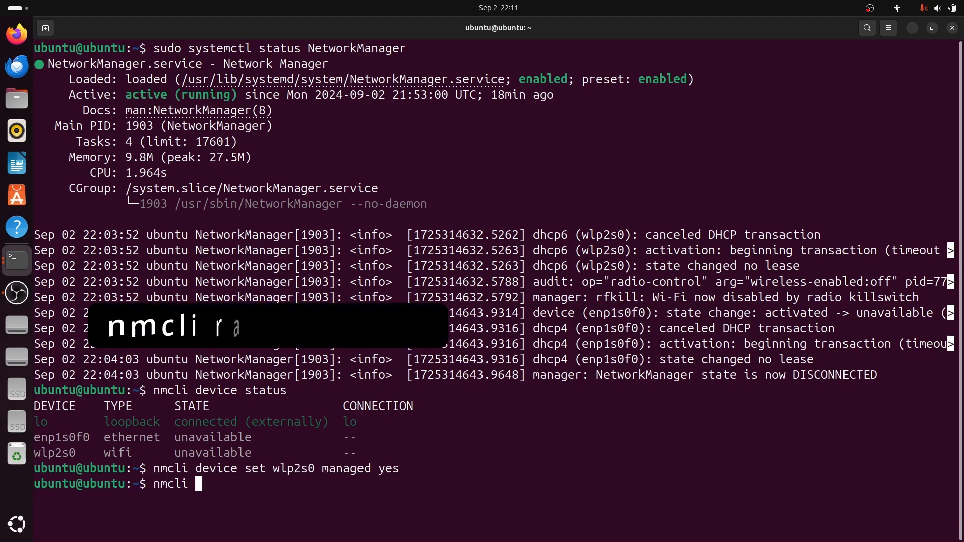
type("radio wifi on")
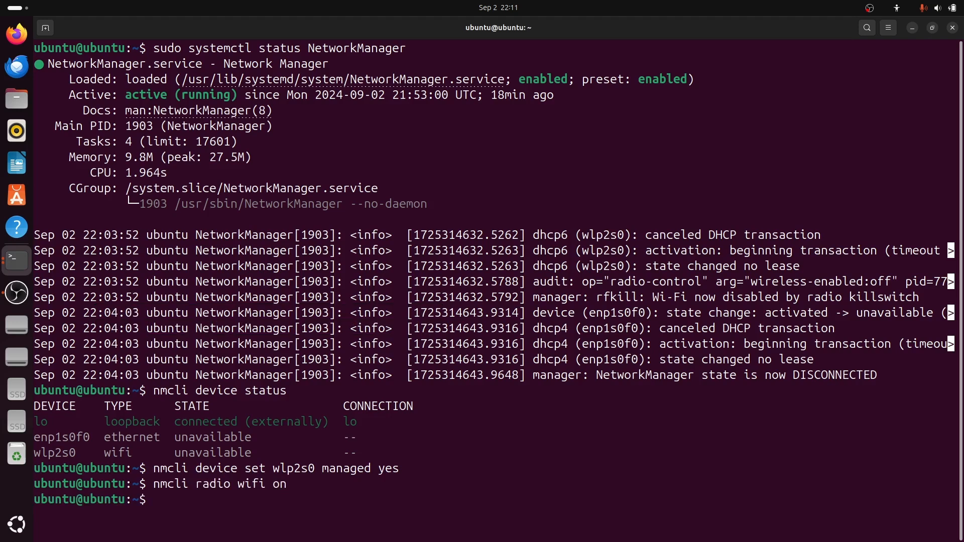
left_click_drag(85, 312, 458, 344)
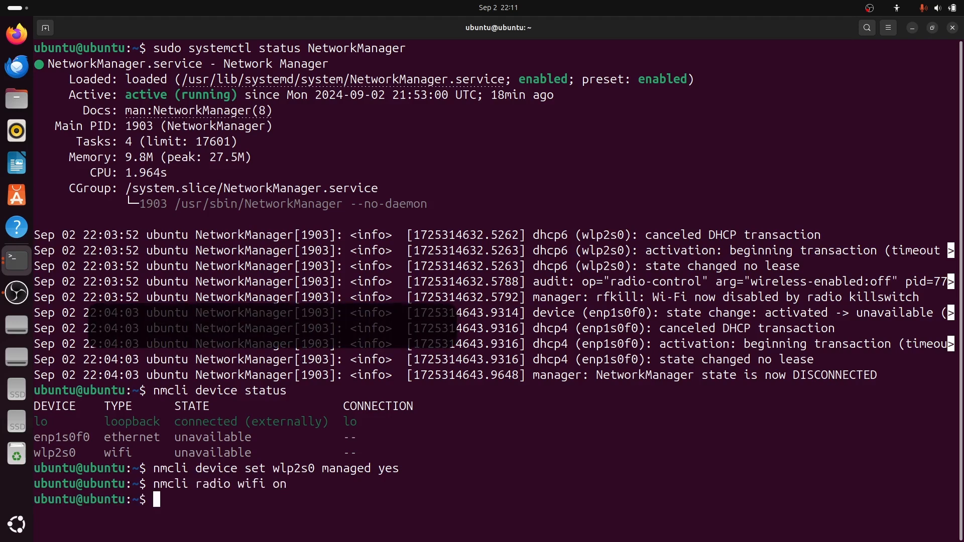
type("nmcli device status")
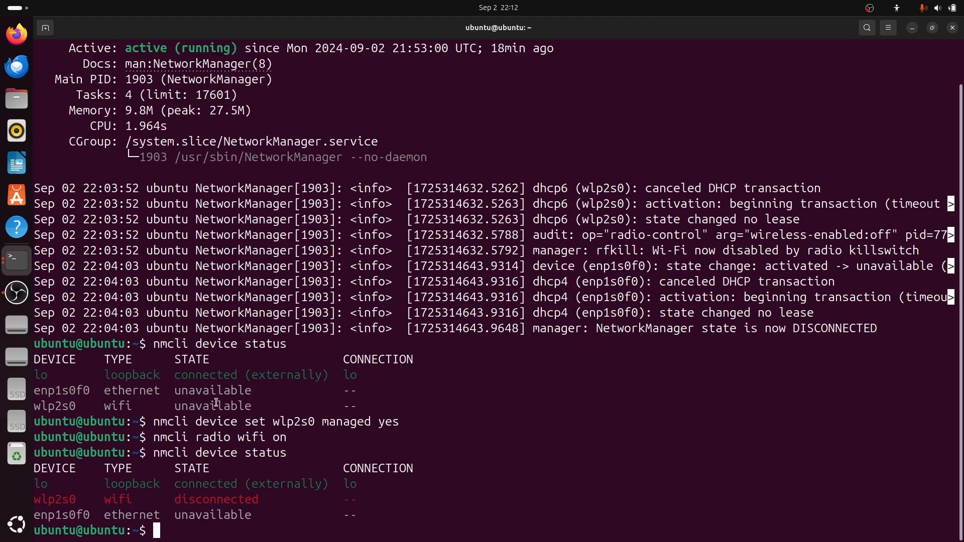
double_click(215, 499)
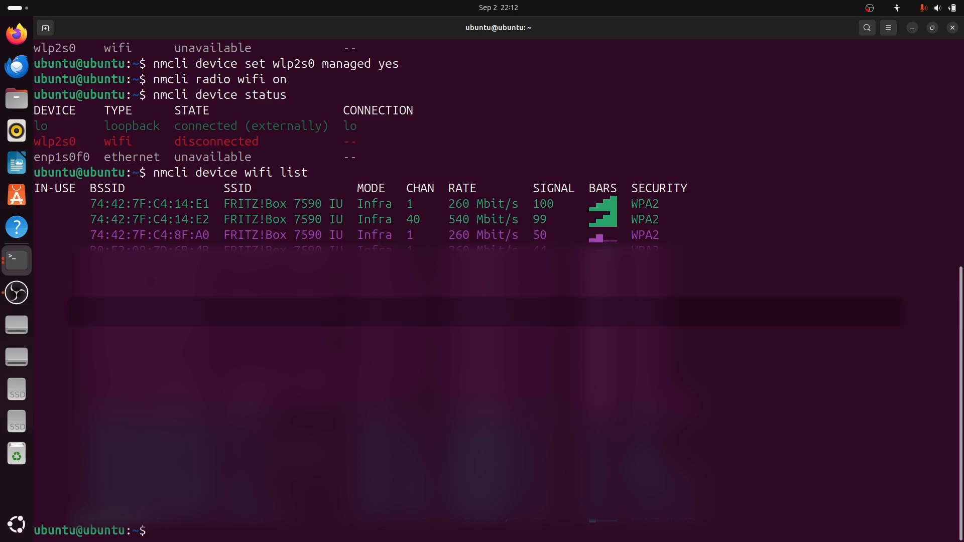
type("sudo nmcli dev wifi connect network-ssid p")
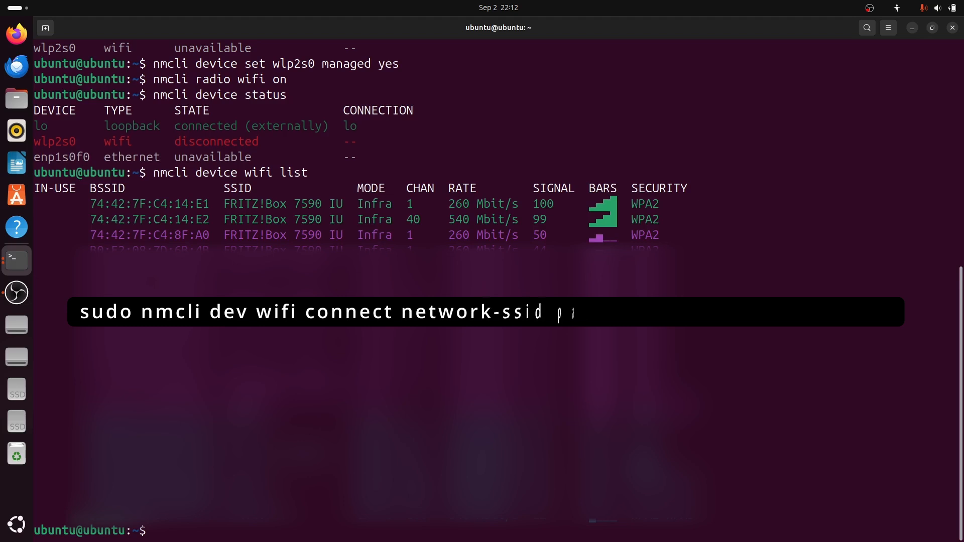
type("password \"network-password\"")
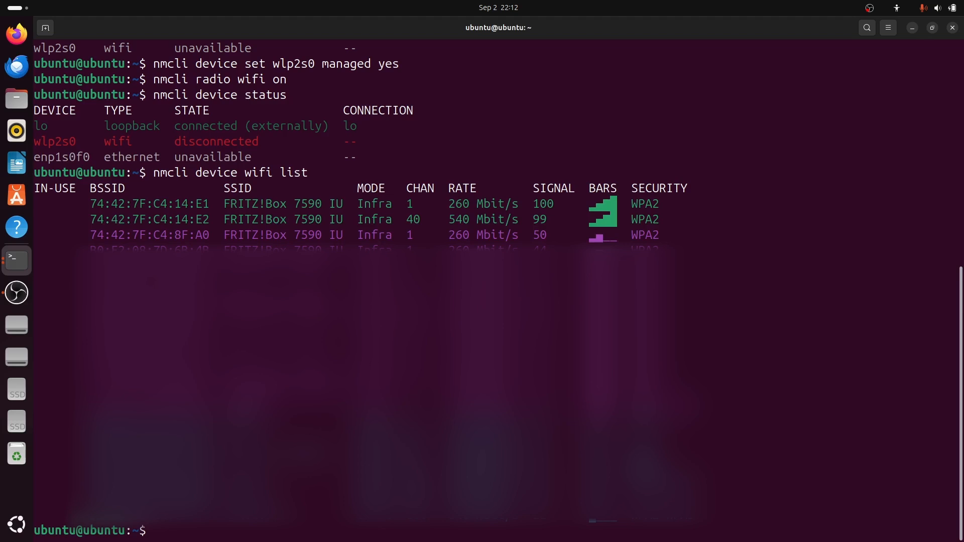
key("Tab")
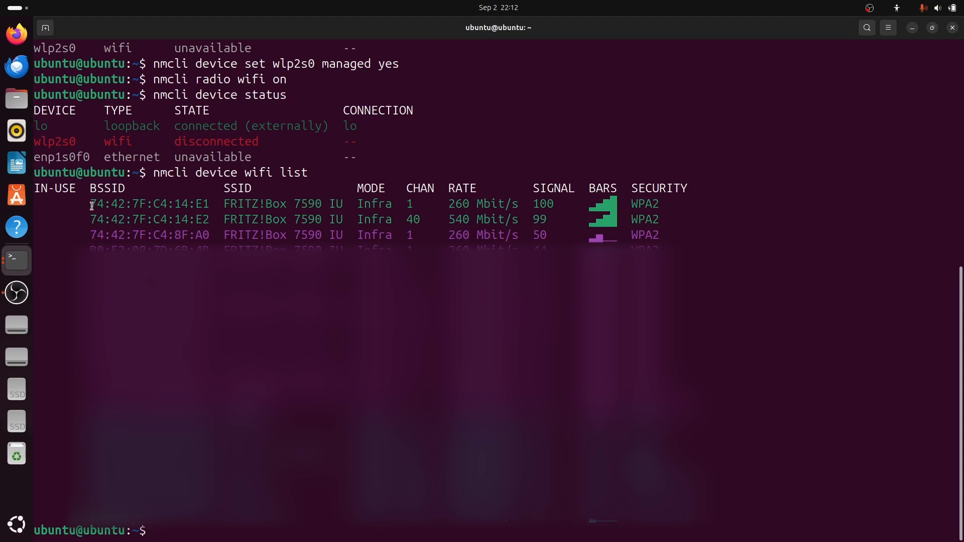
double_click(149, 204)
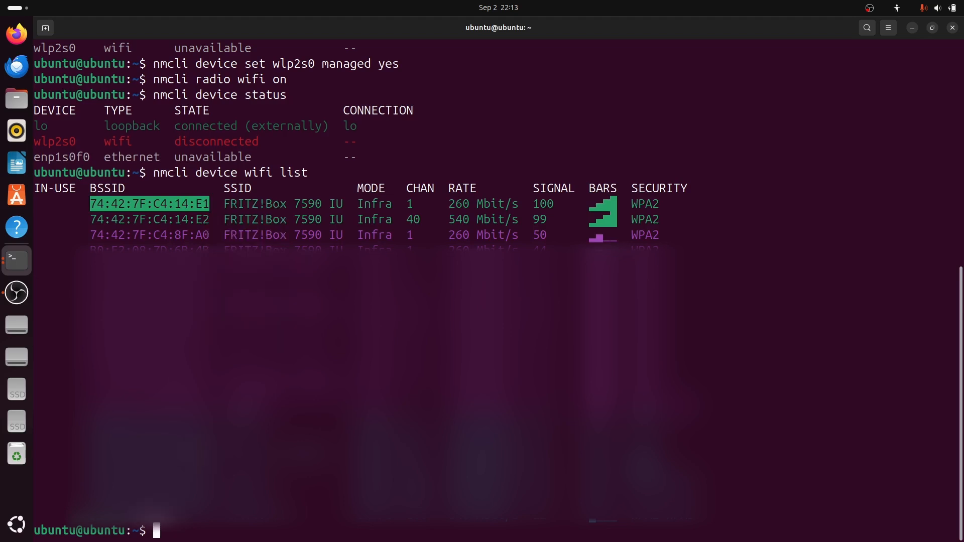
type("sudo n")
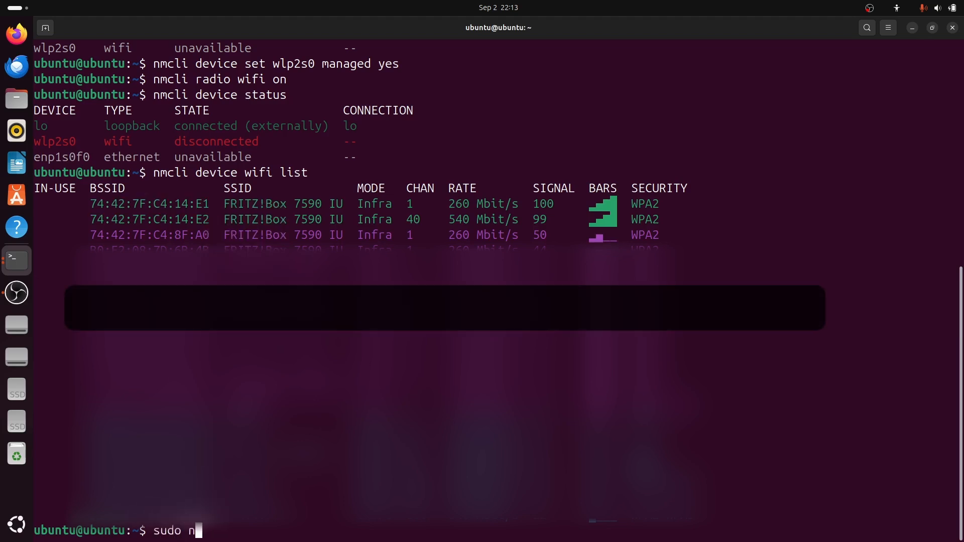
type("mcli")
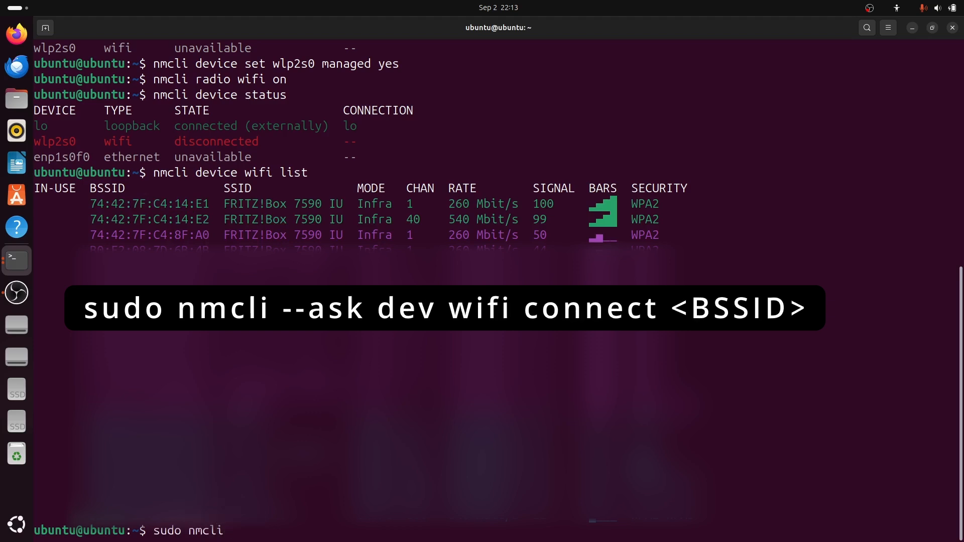
type("--ask dev")
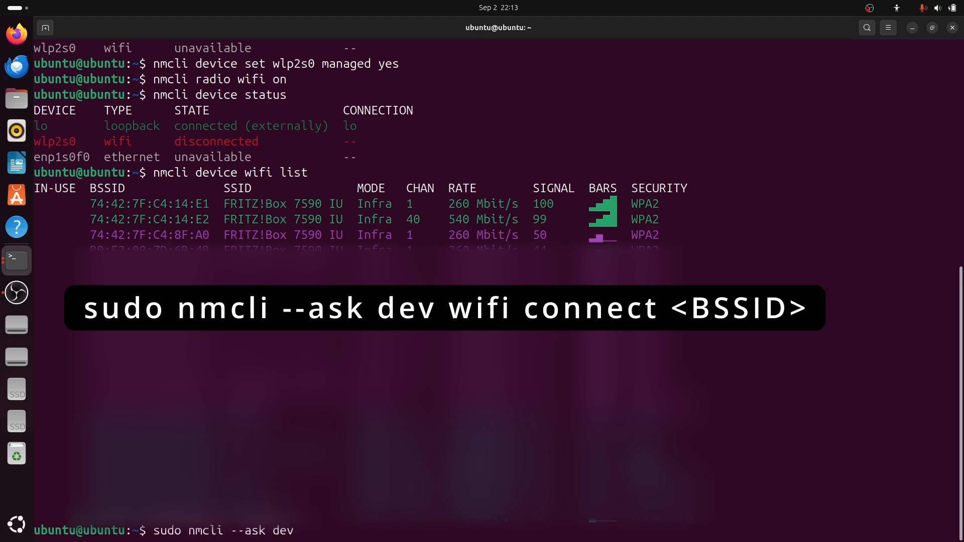
type("wifi conn")
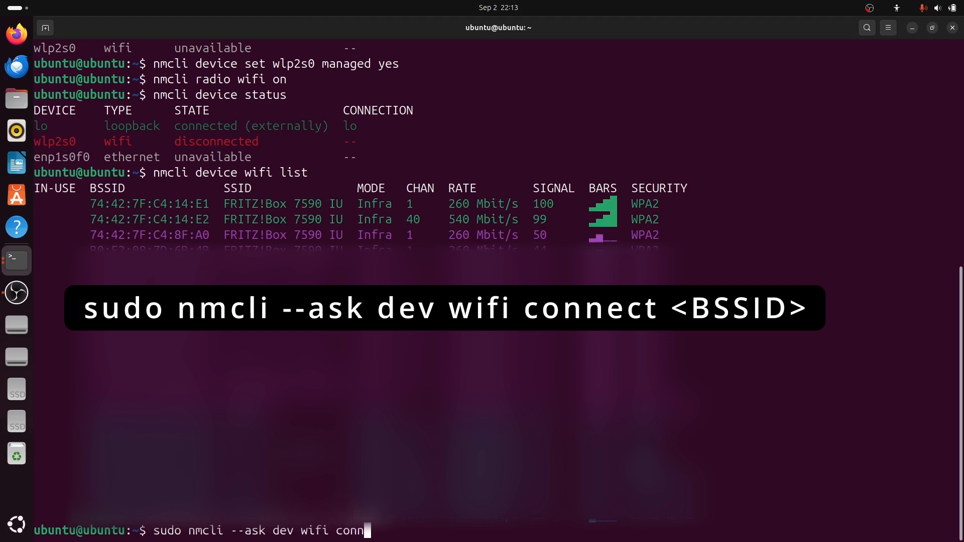
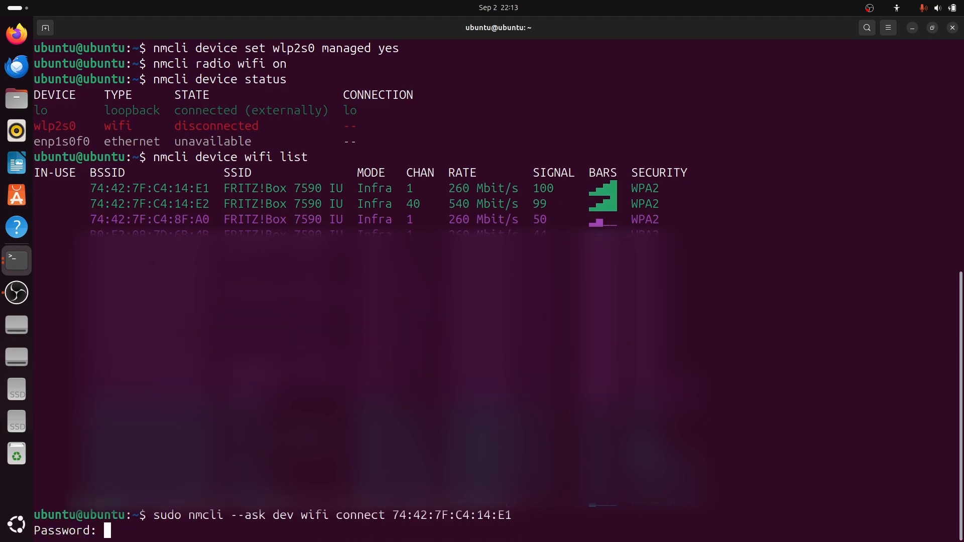
type("password")
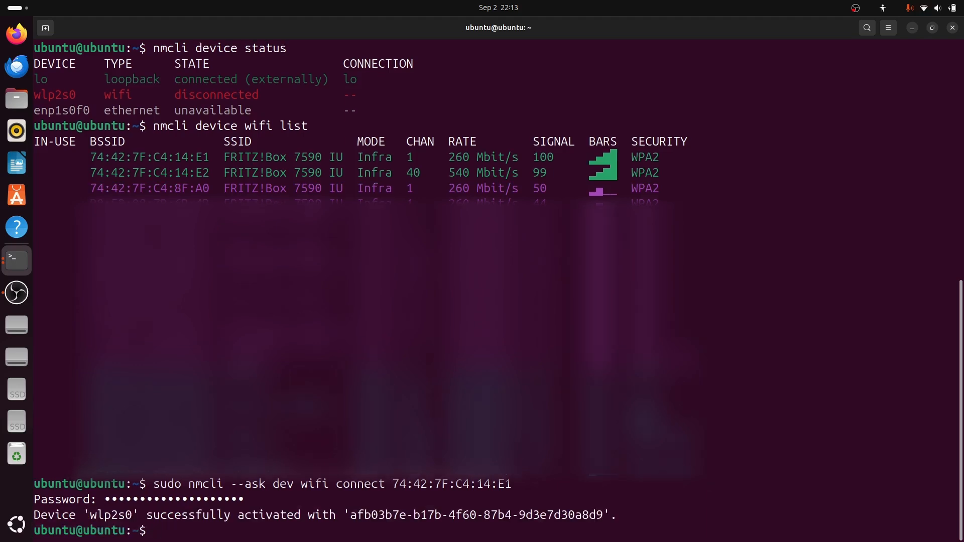
type("nmcli device")
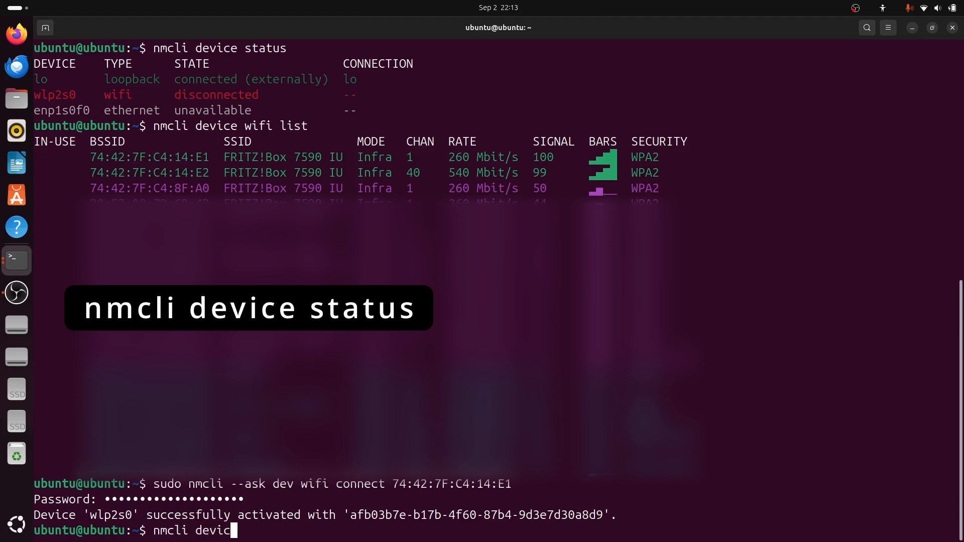
key("Return")
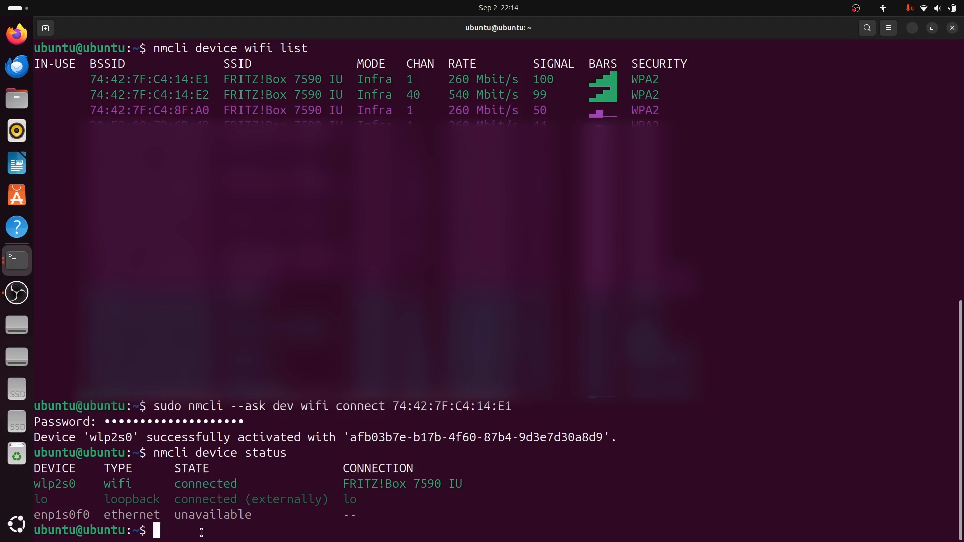
type("nmcli connection")
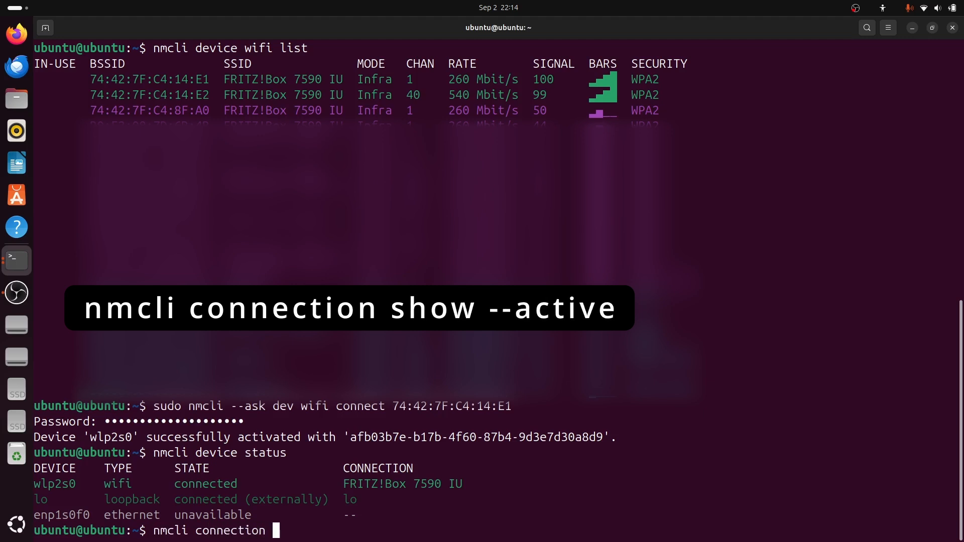
type("show --active")
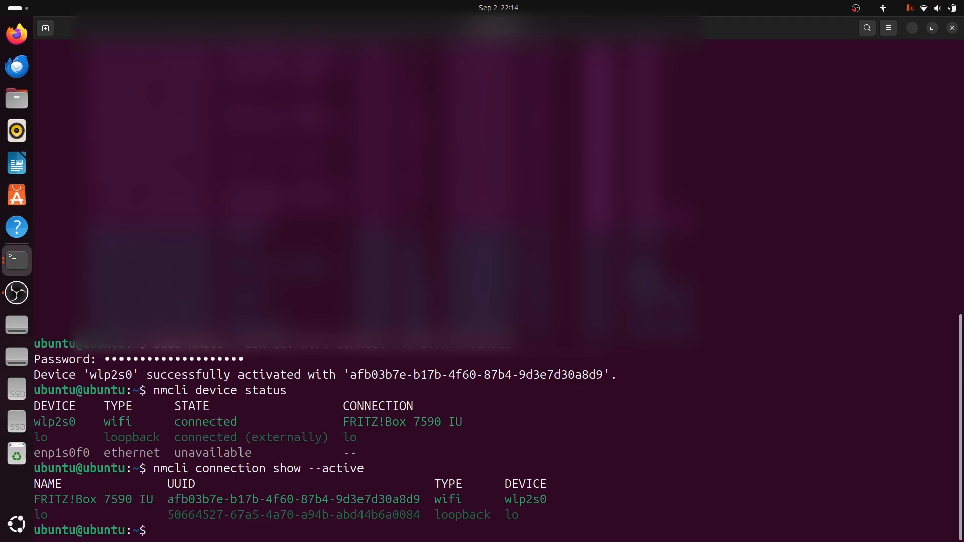
type("ping www.youtube.com")
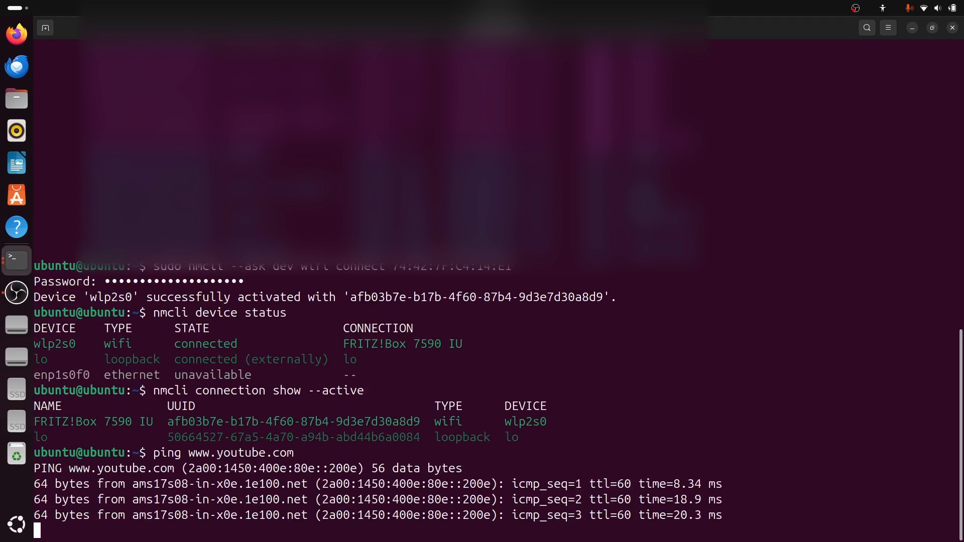
key("ctrl+c")
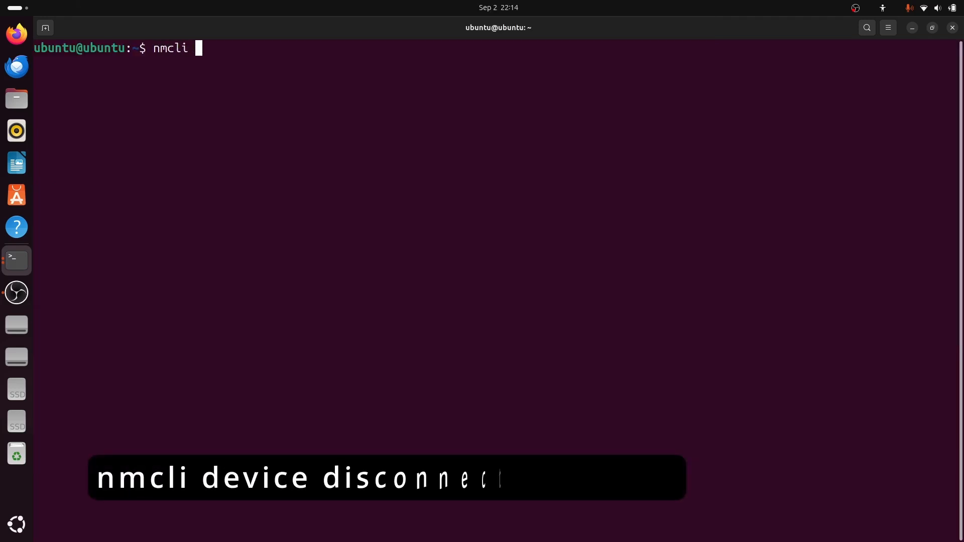
Run 'nmcli device disconnect wlp2s0', then 'nmcli device status' showing it disconnected.
type("device dis")
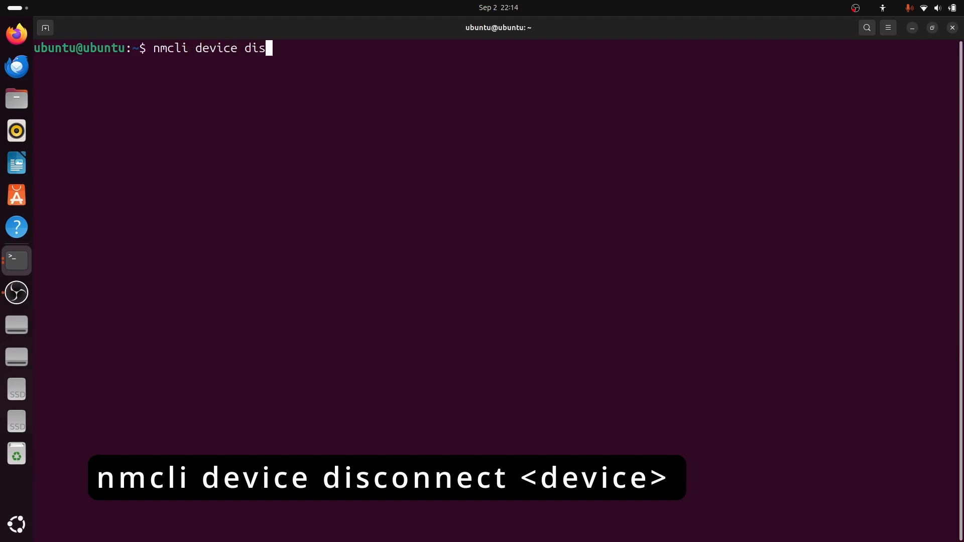
type("connect wl")
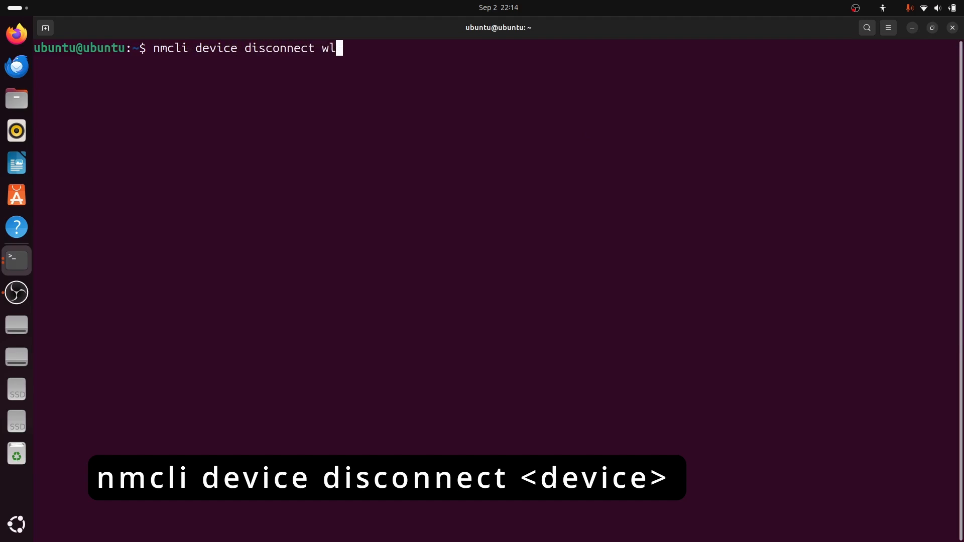
type("p2s0")
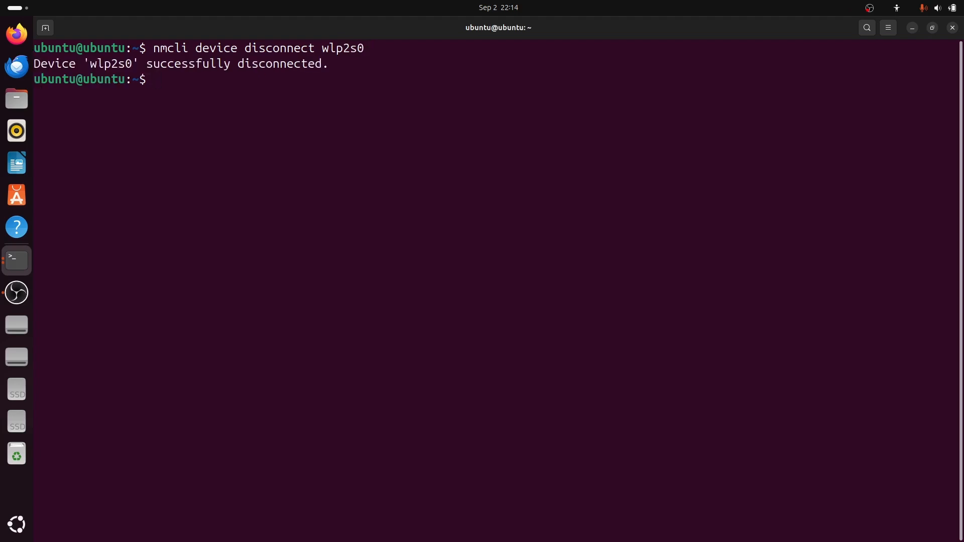
type("nmcli device status")
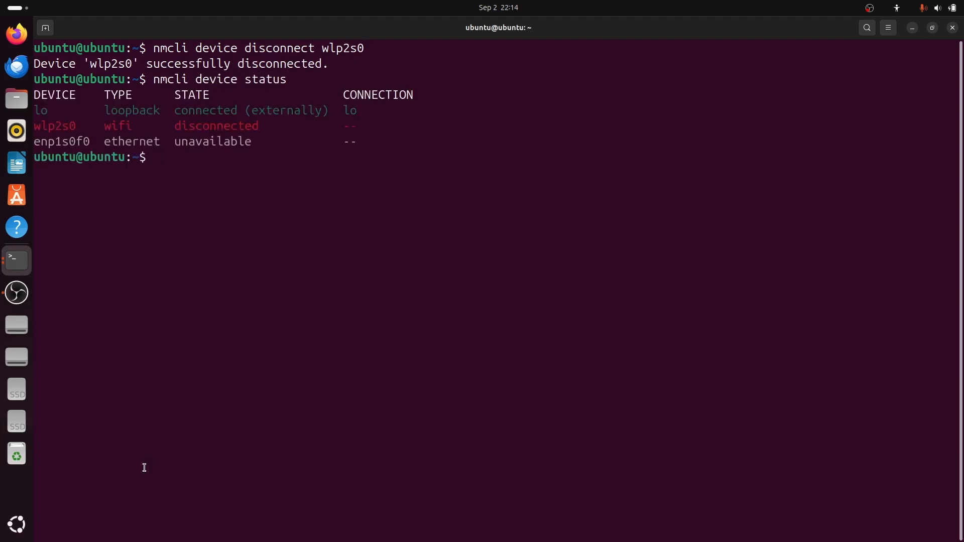
double_click(216, 126)
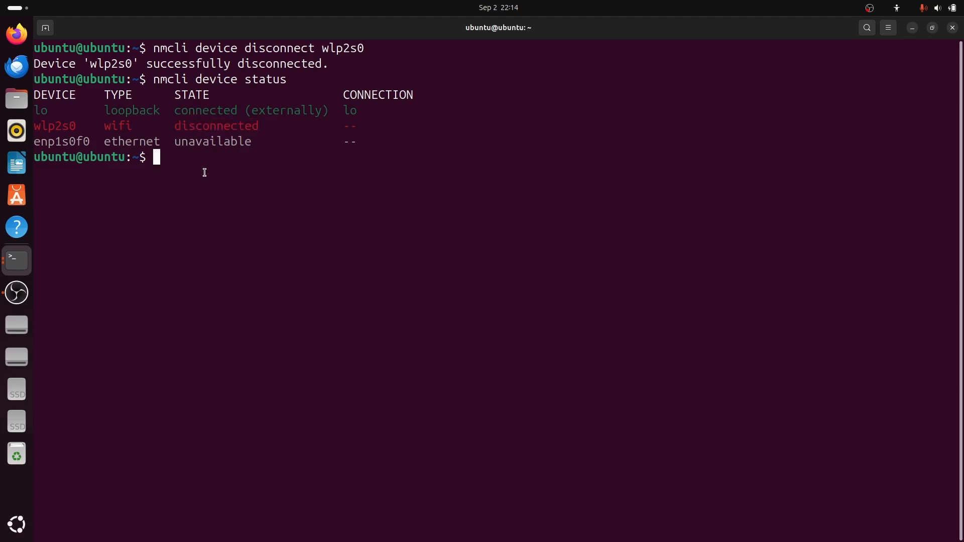
type("nmcli device status")
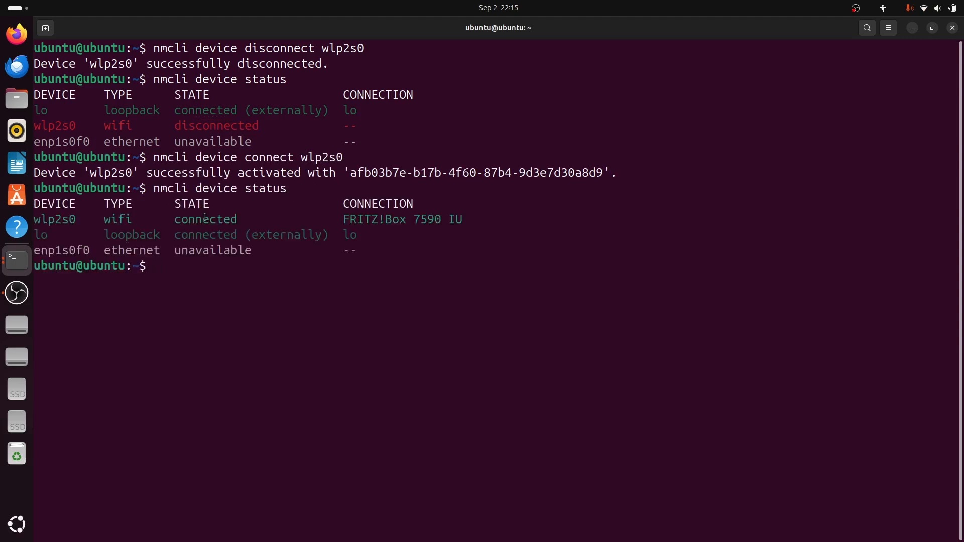
double_click(205, 219)
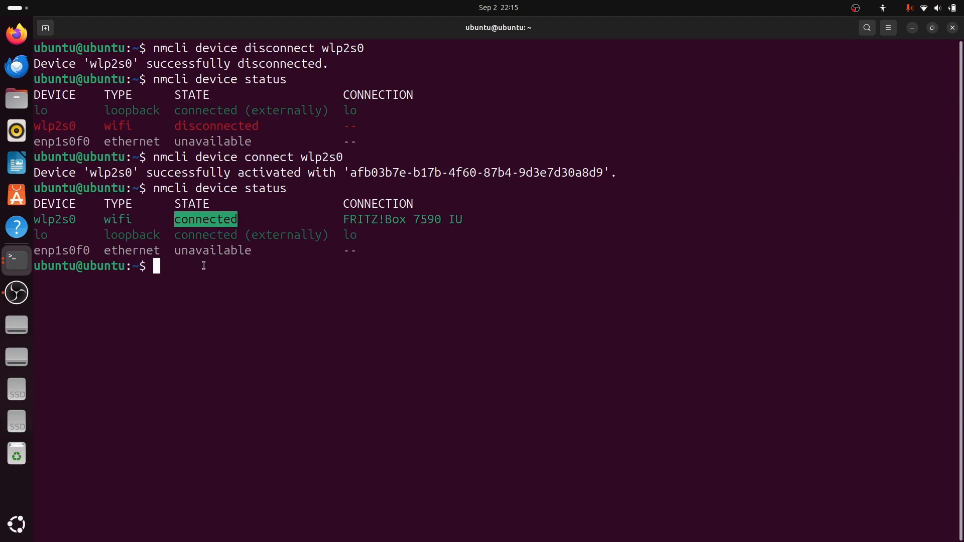